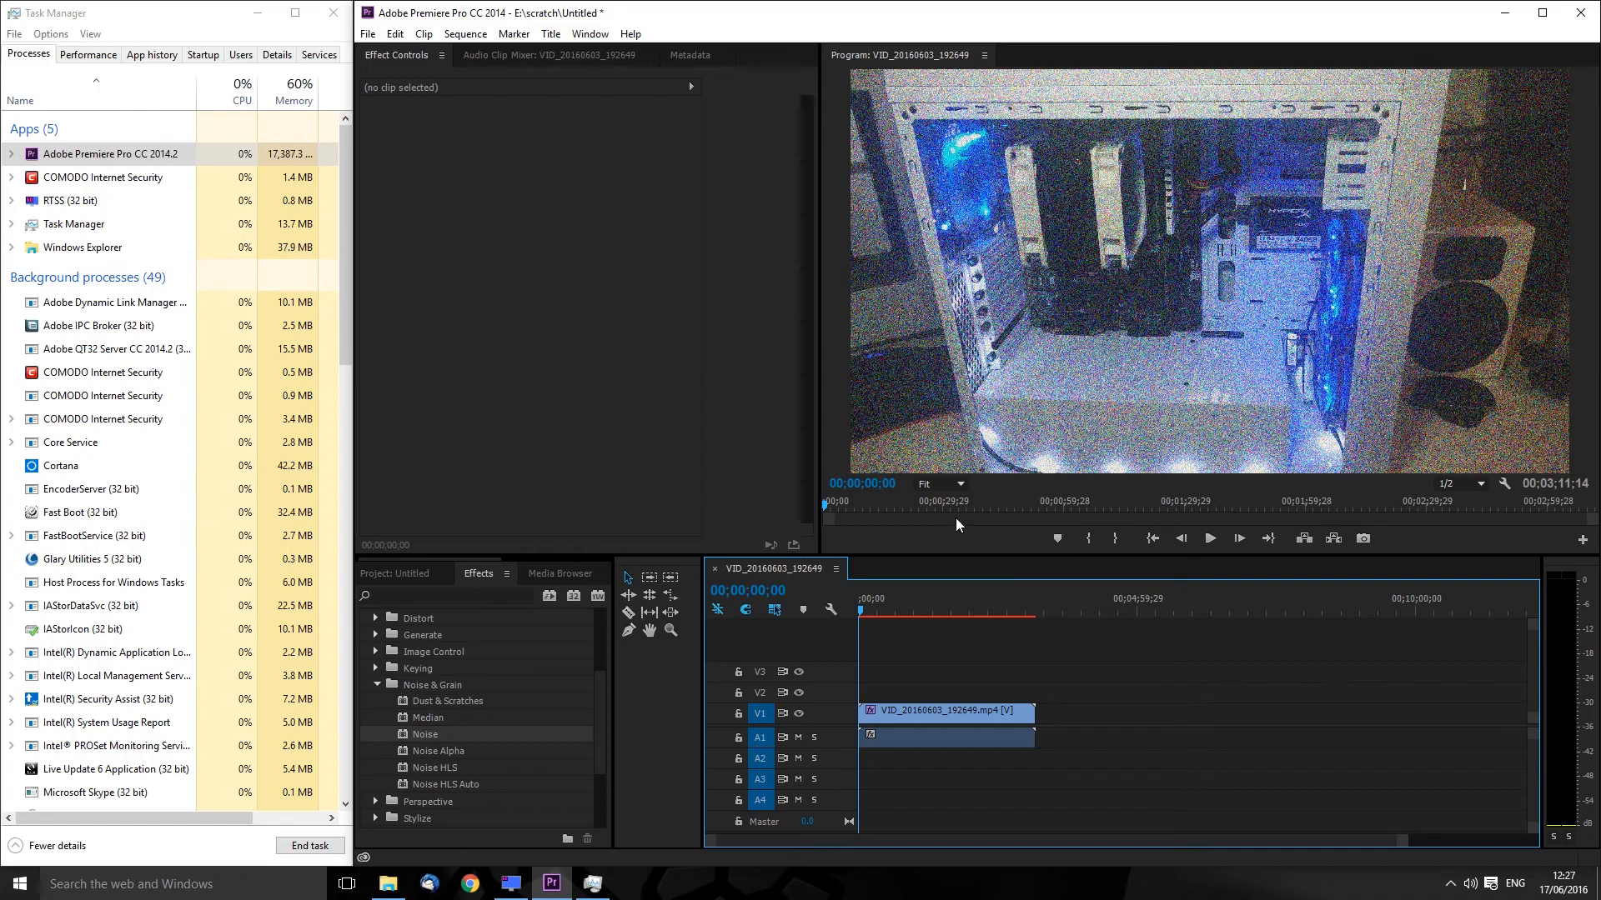
mouse_move(864, 409)
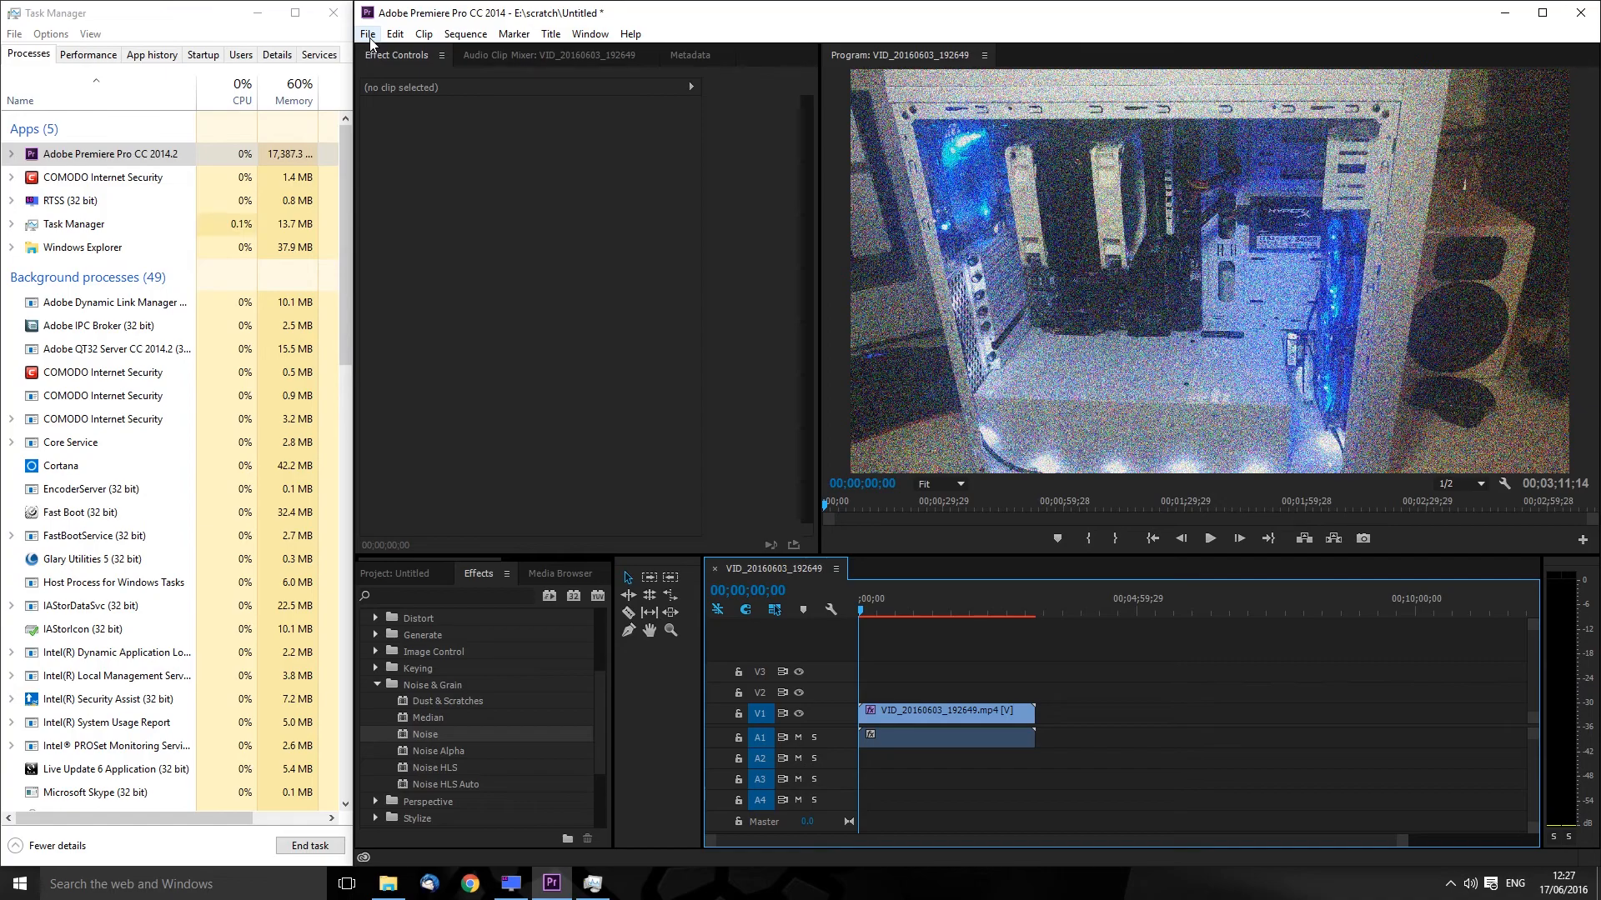
- Set the project renderer to Mercury Playback Engine Software Only in Project Settings
click(367, 34)
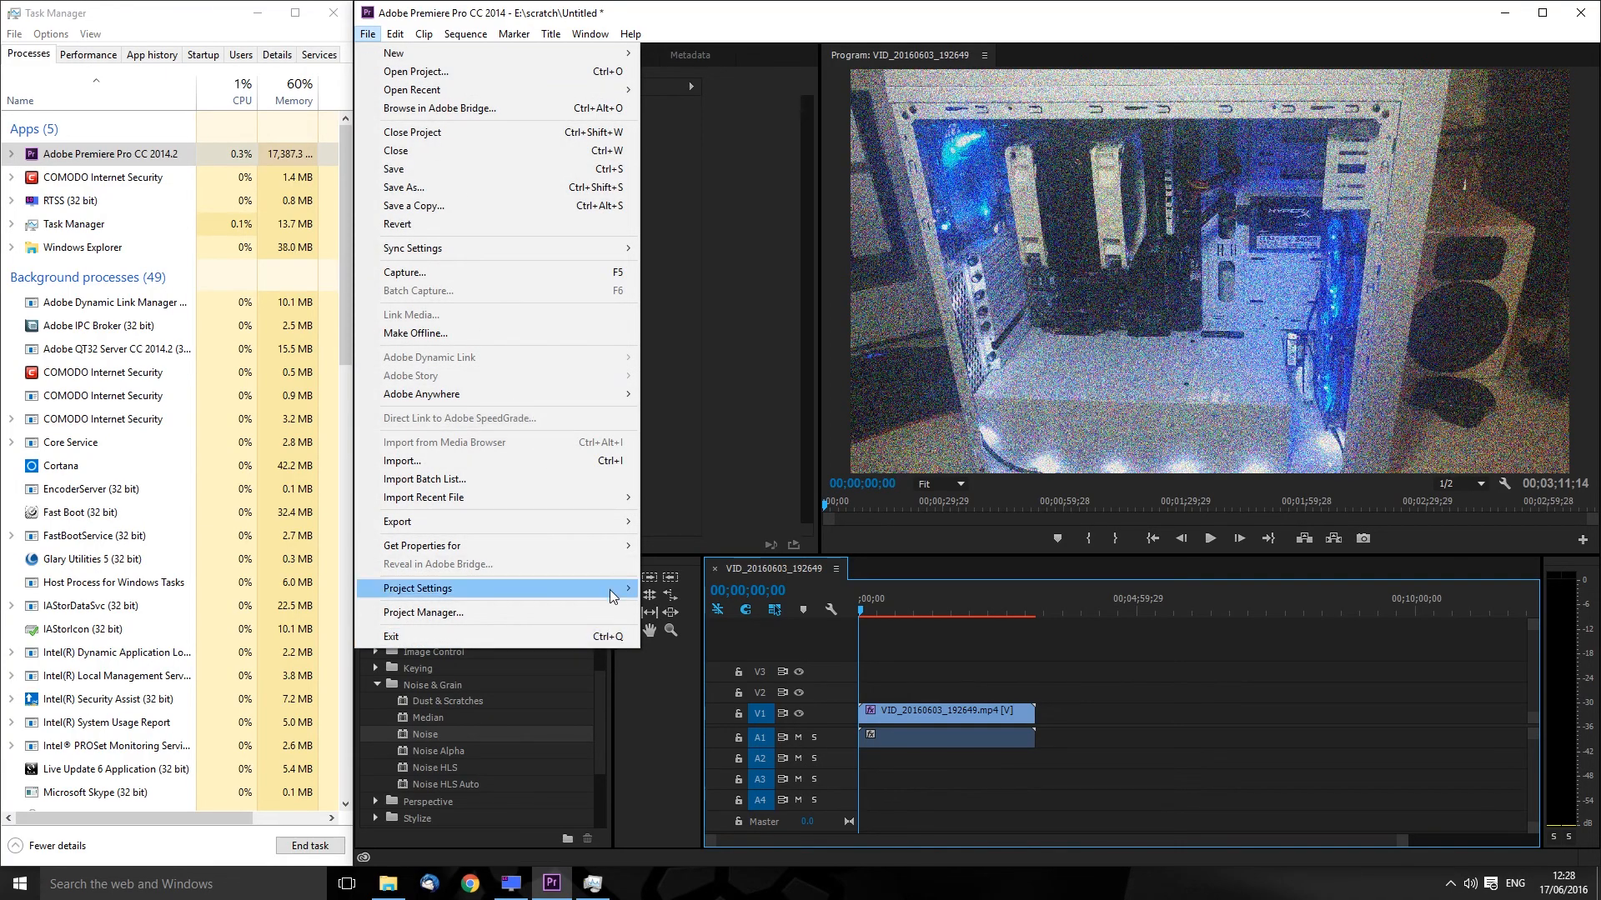
click(419, 589)
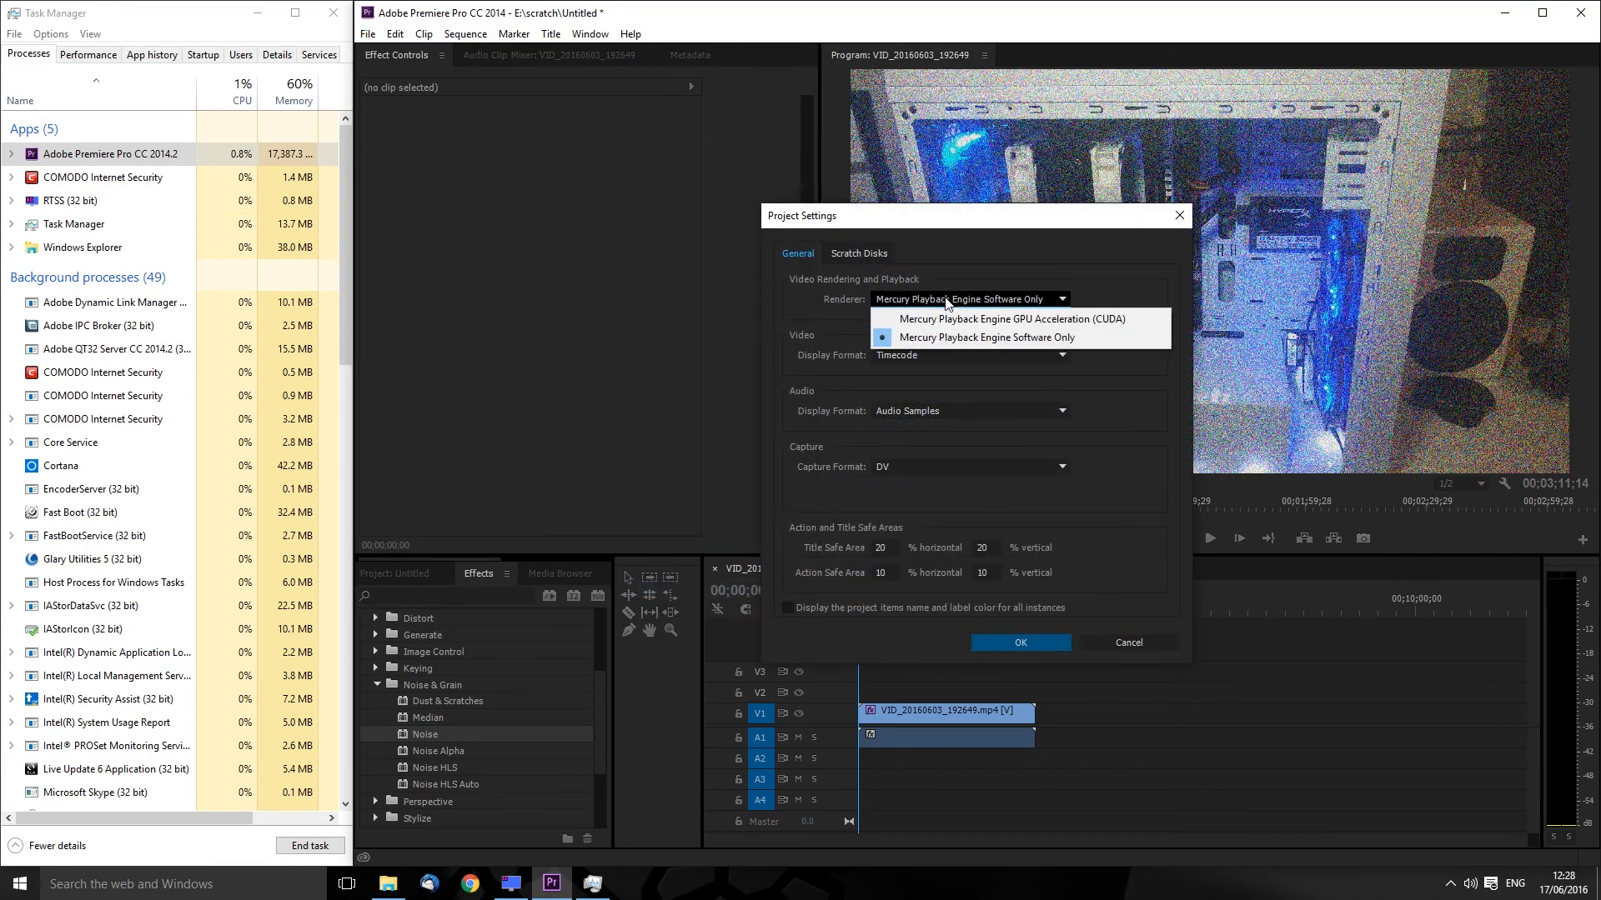
click(983, 337)
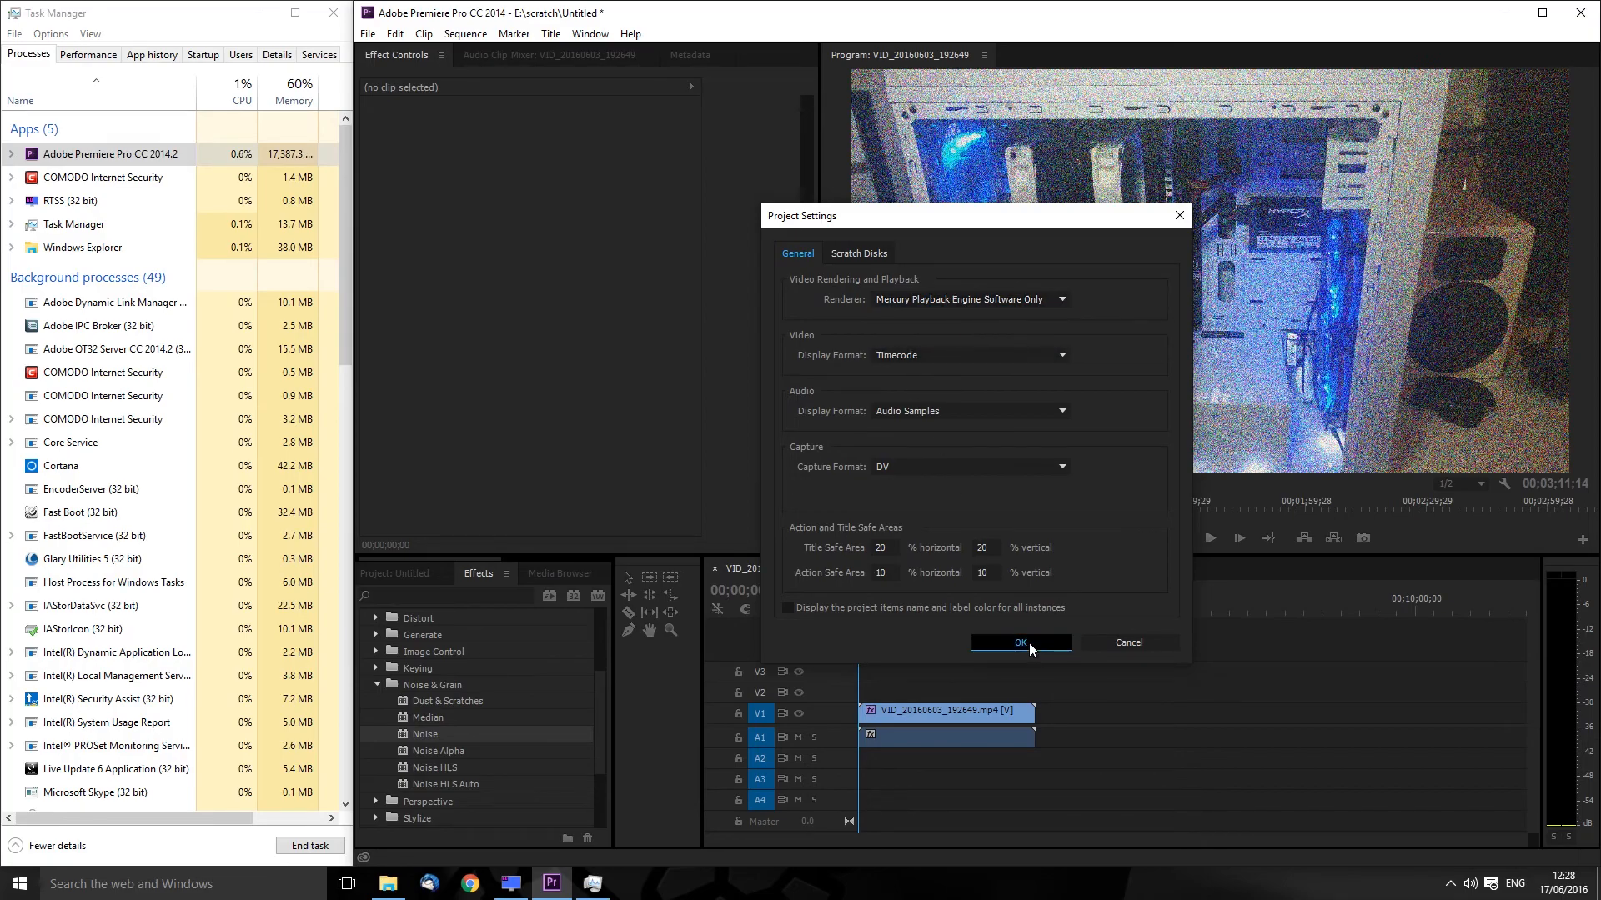
click(1017, 642)
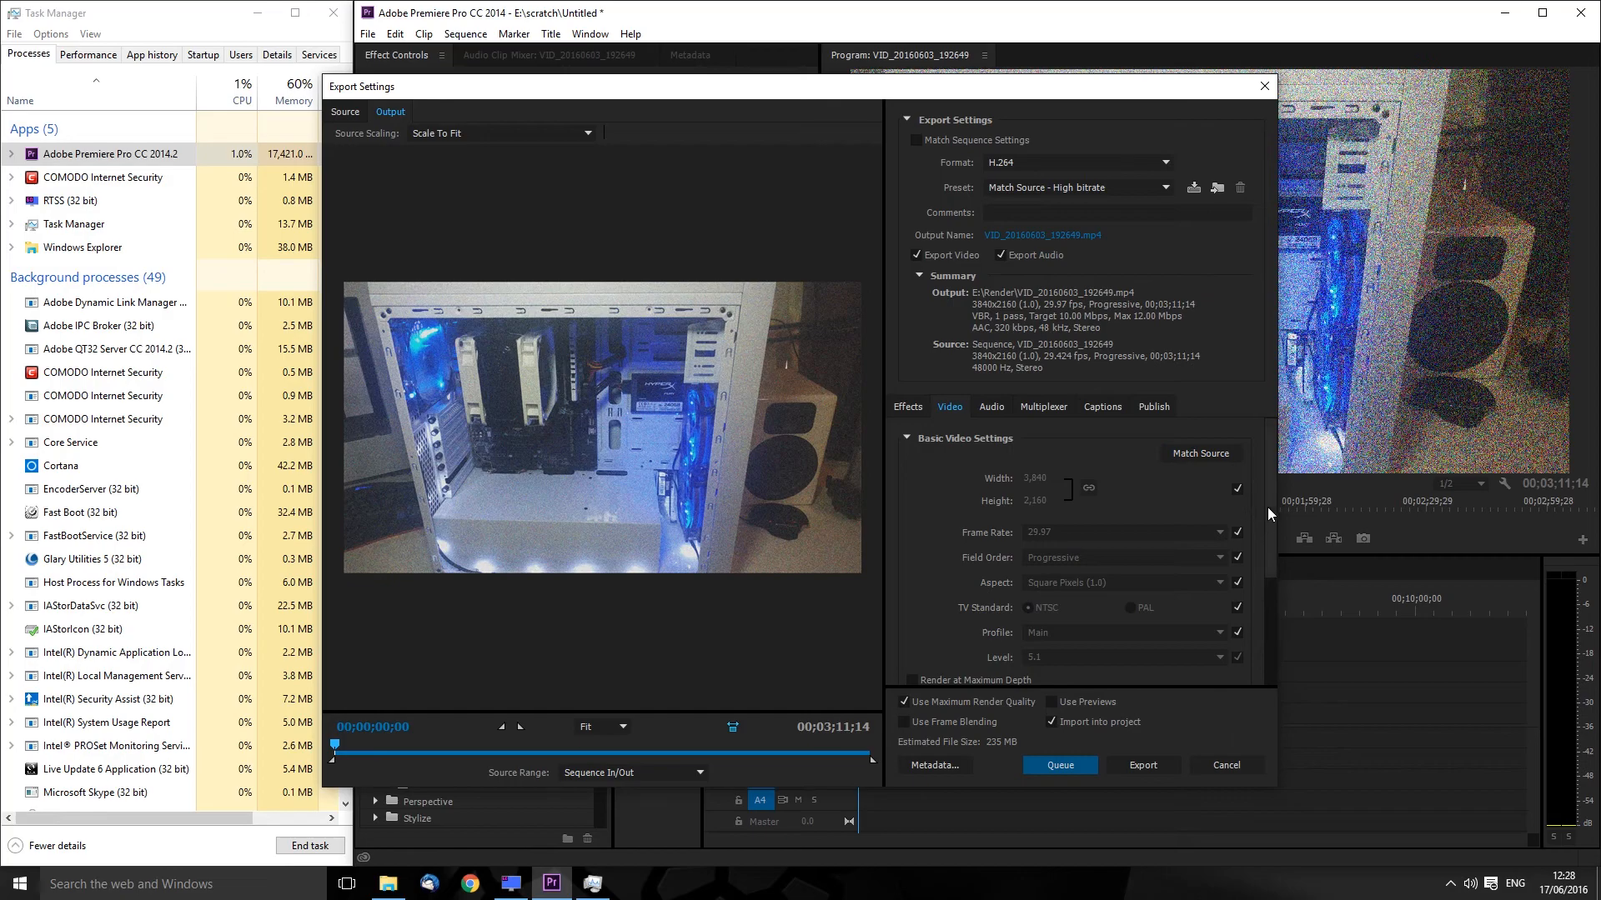
- Set target and maximum bitrate to 40 Mbps VBR and start the software-only export
scroll(down, 3)
text(40)
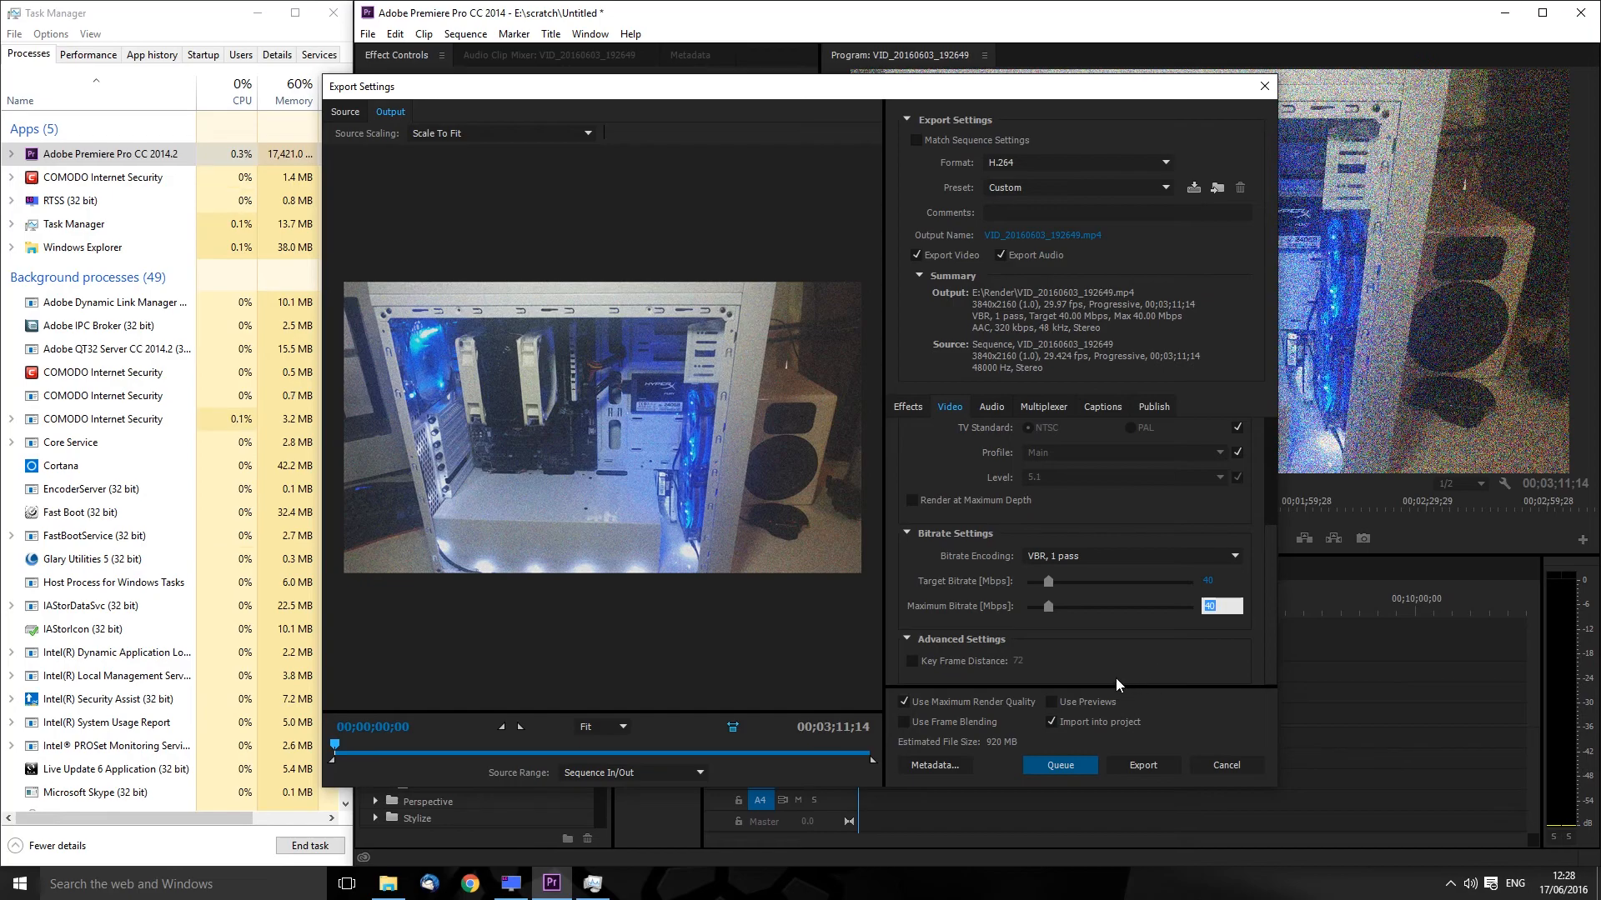
mouse_move(1035, 712)
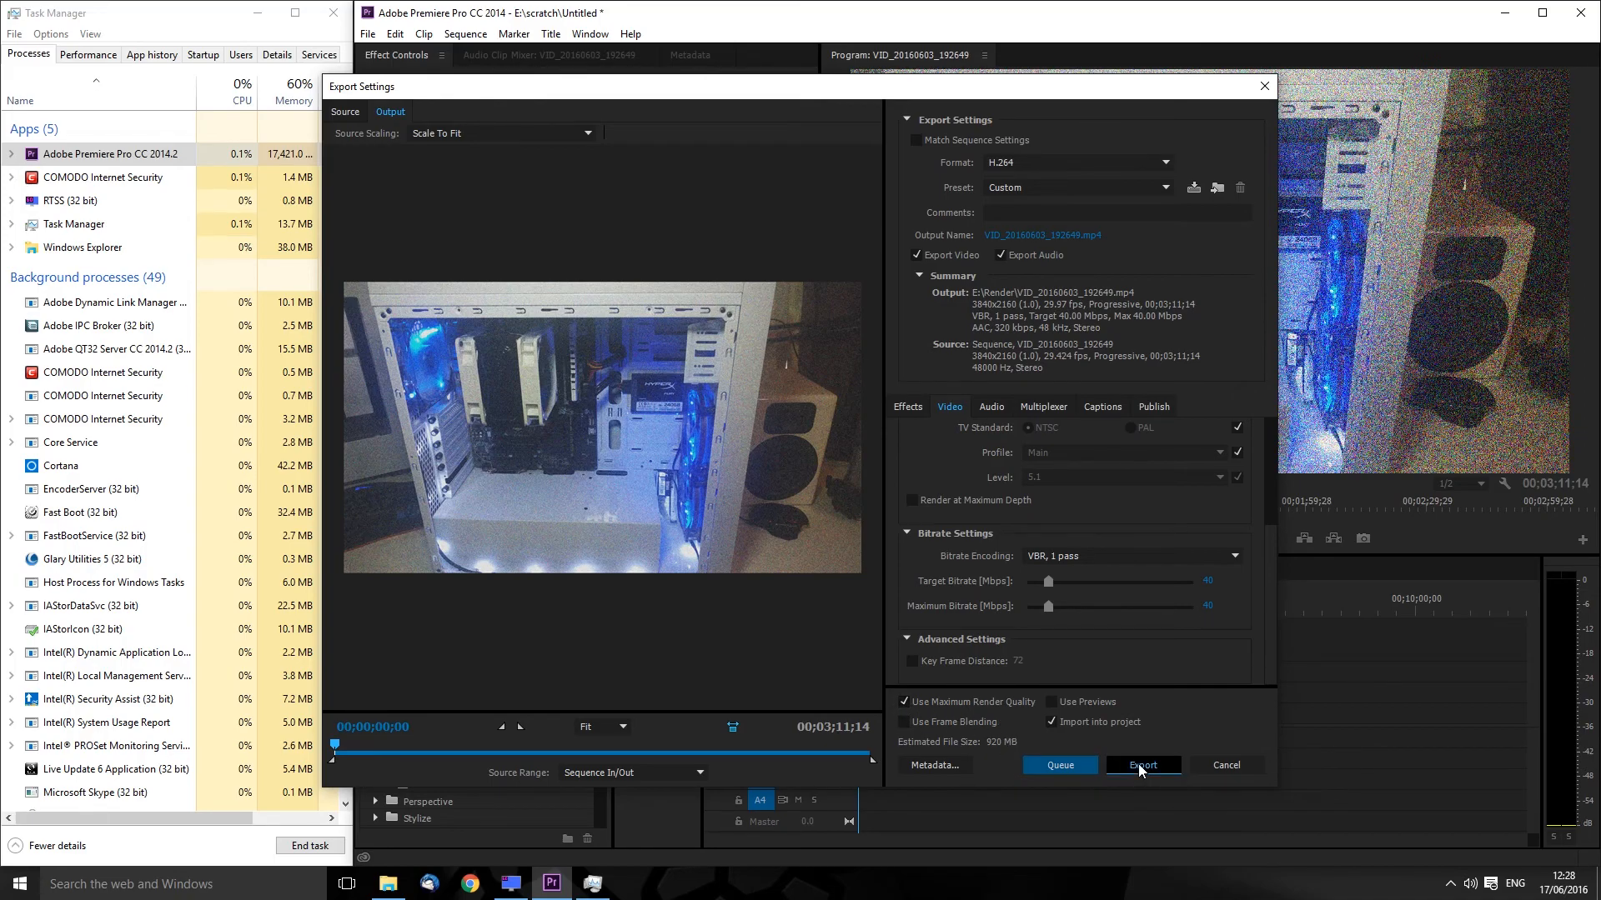
click(1144, 766)
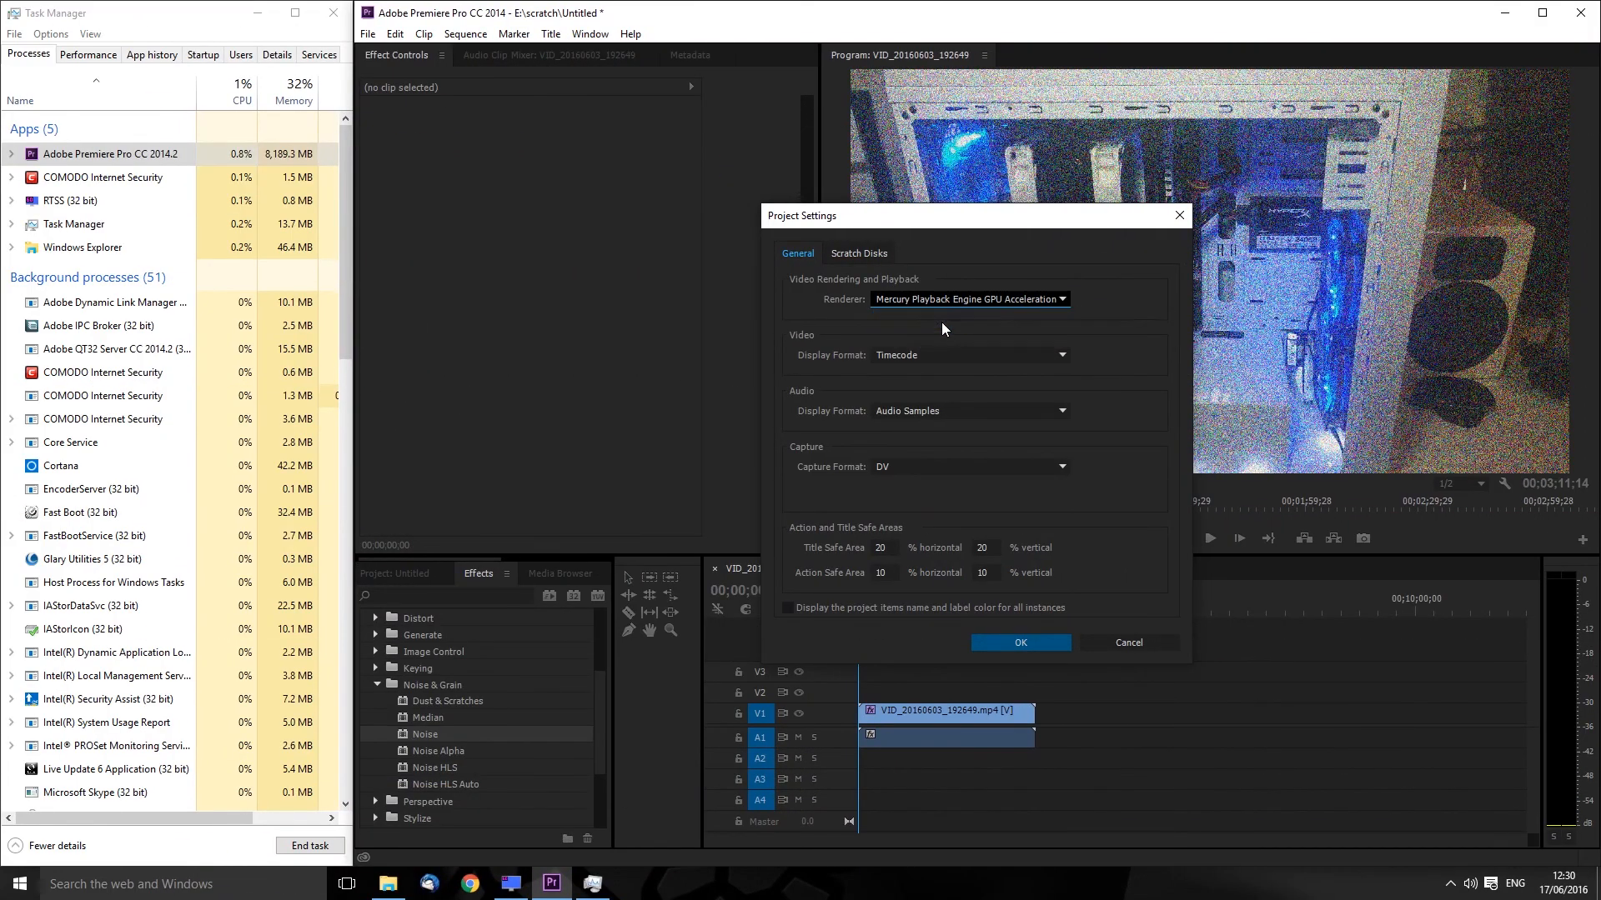
- Confirm the GPU Acceleration (CUDA) renderer and accept the preview-change warning
click(1018, 642)
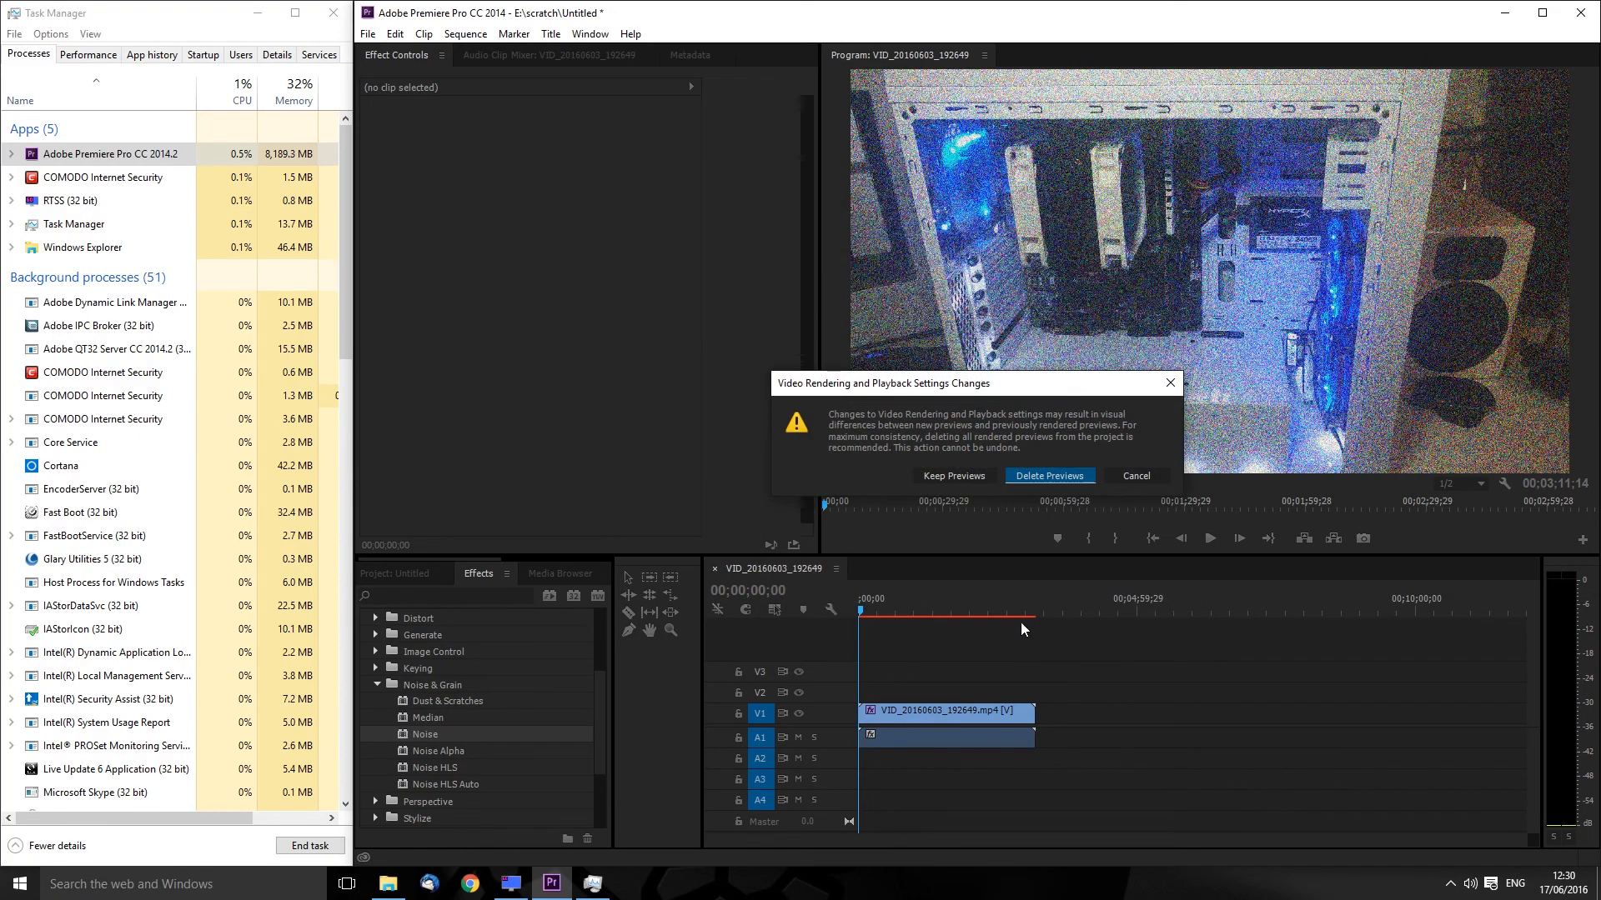
click(1047, 475)
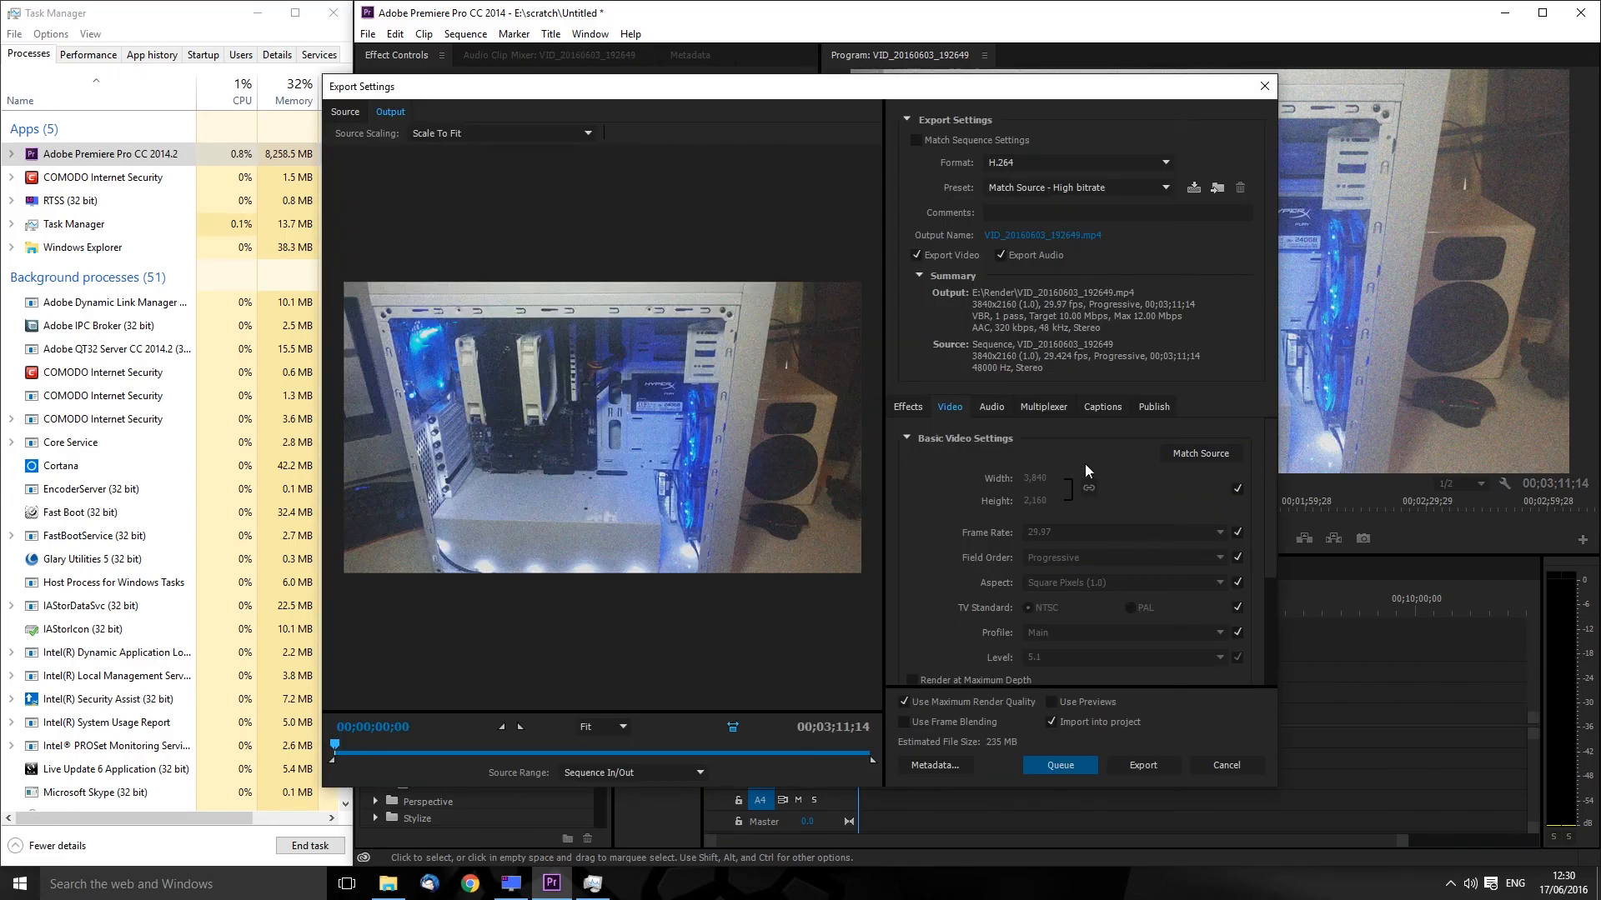
- Set target and maximum bitrate to 40 Mbps and start the GPU-rendered export
scroll(down, 3)
text(40)
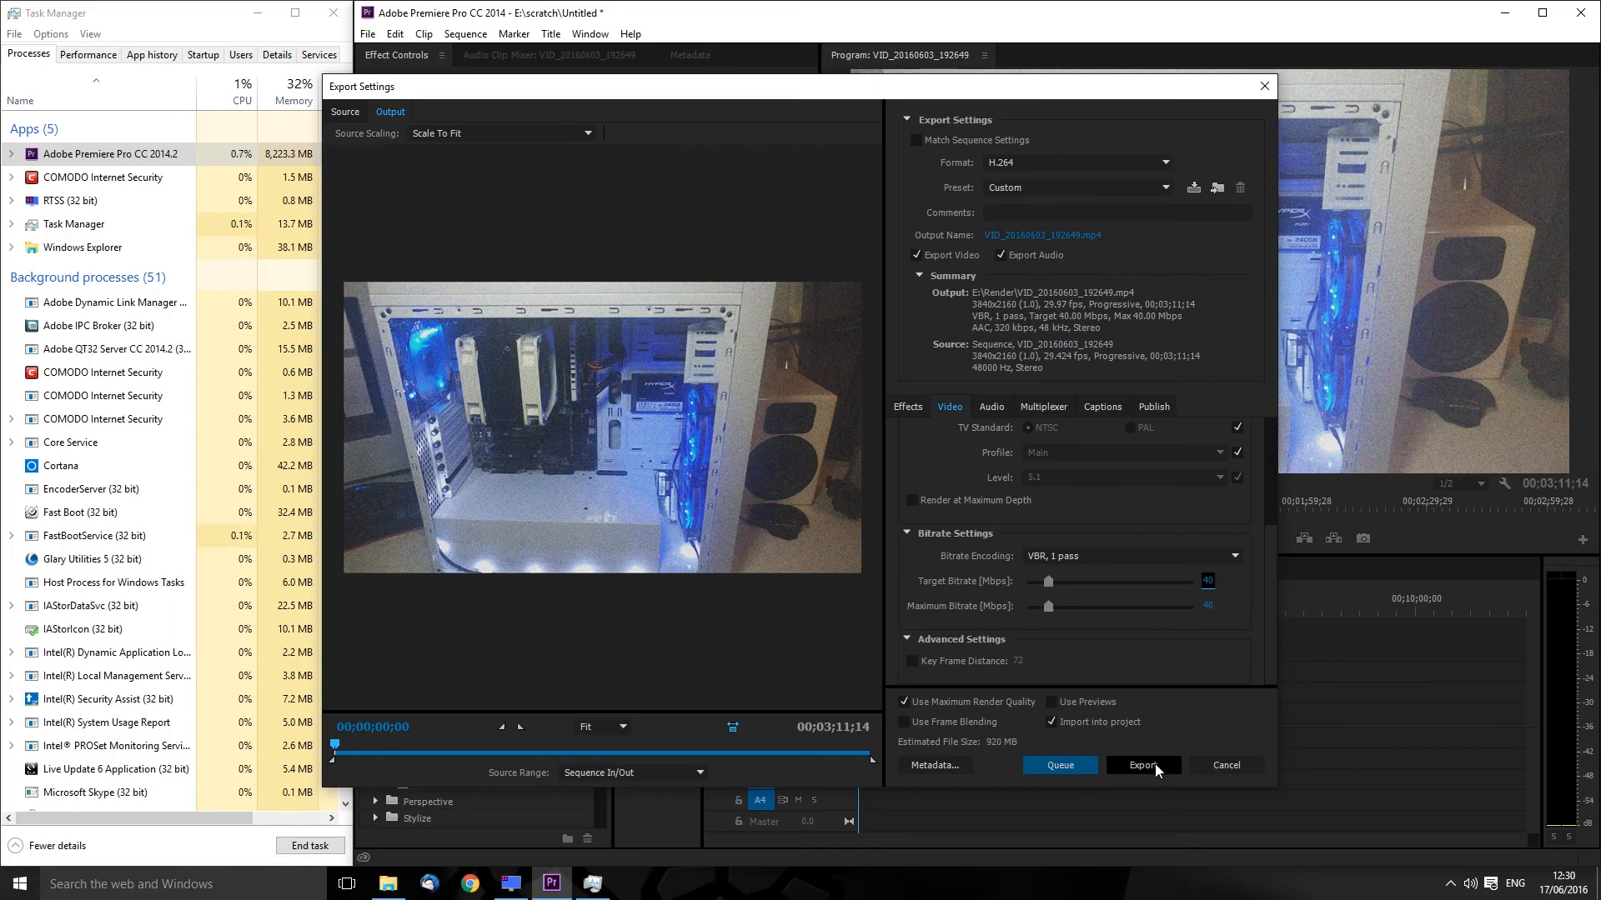
click(1142, 765)
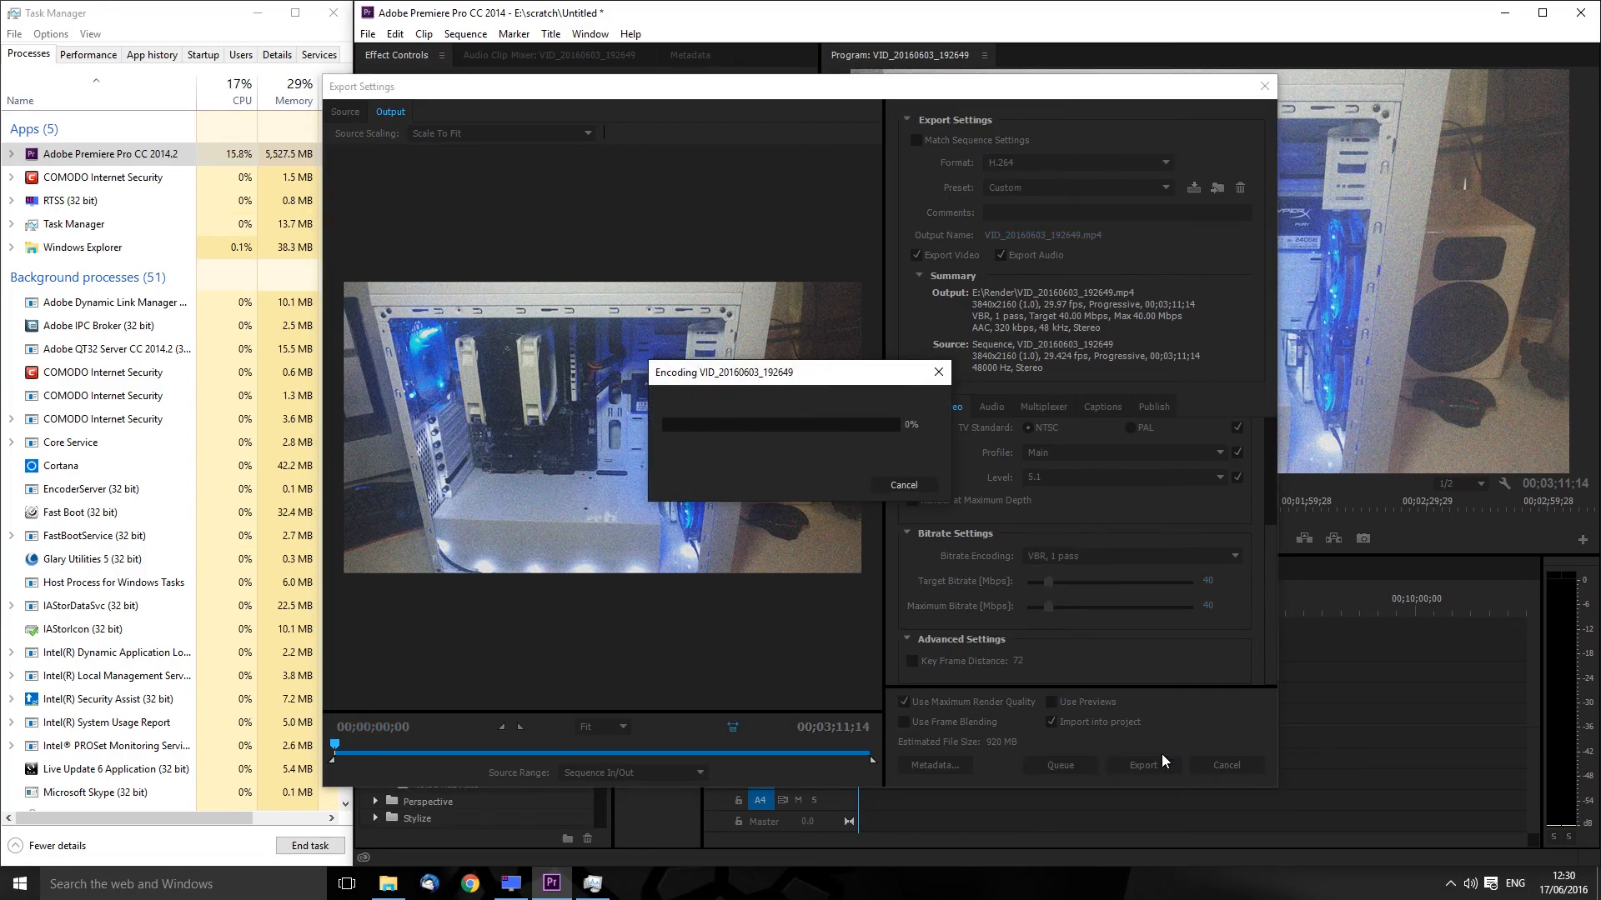